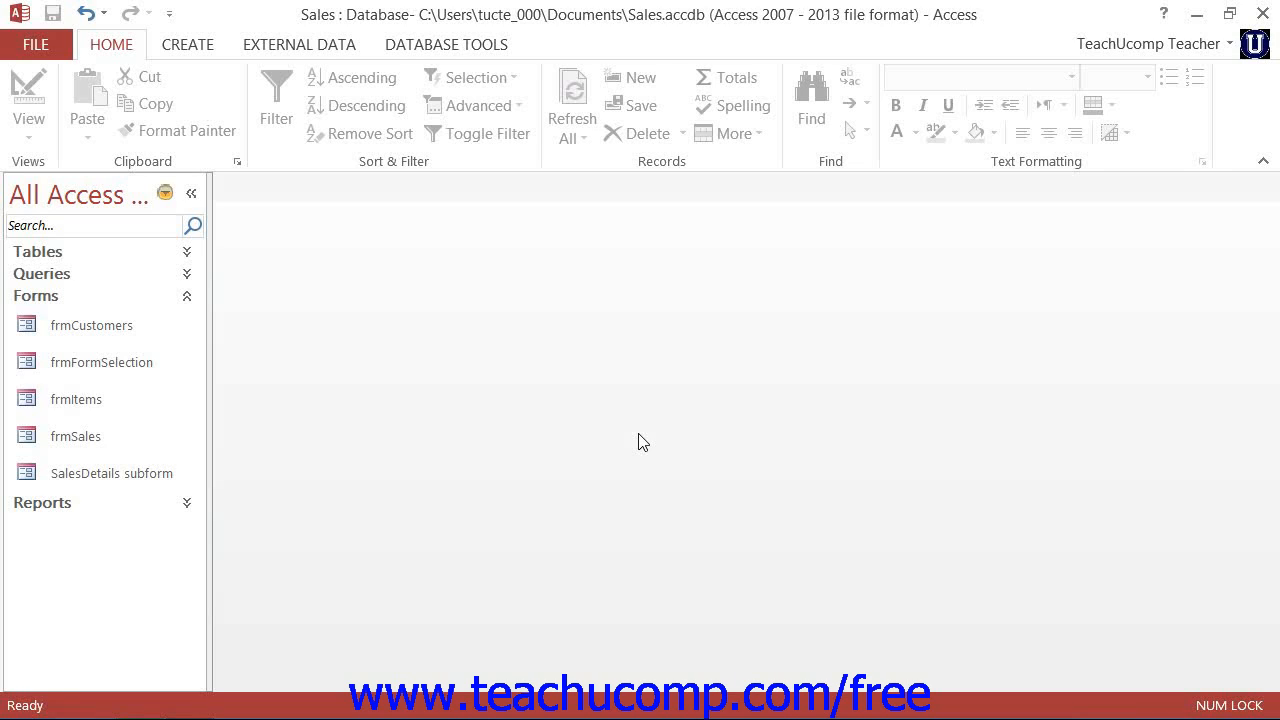
Step: Create a blank macro, Macro1, from the Create tab's Macros & Code group
{"action": "left_click", "coordinate": [187, 44]}
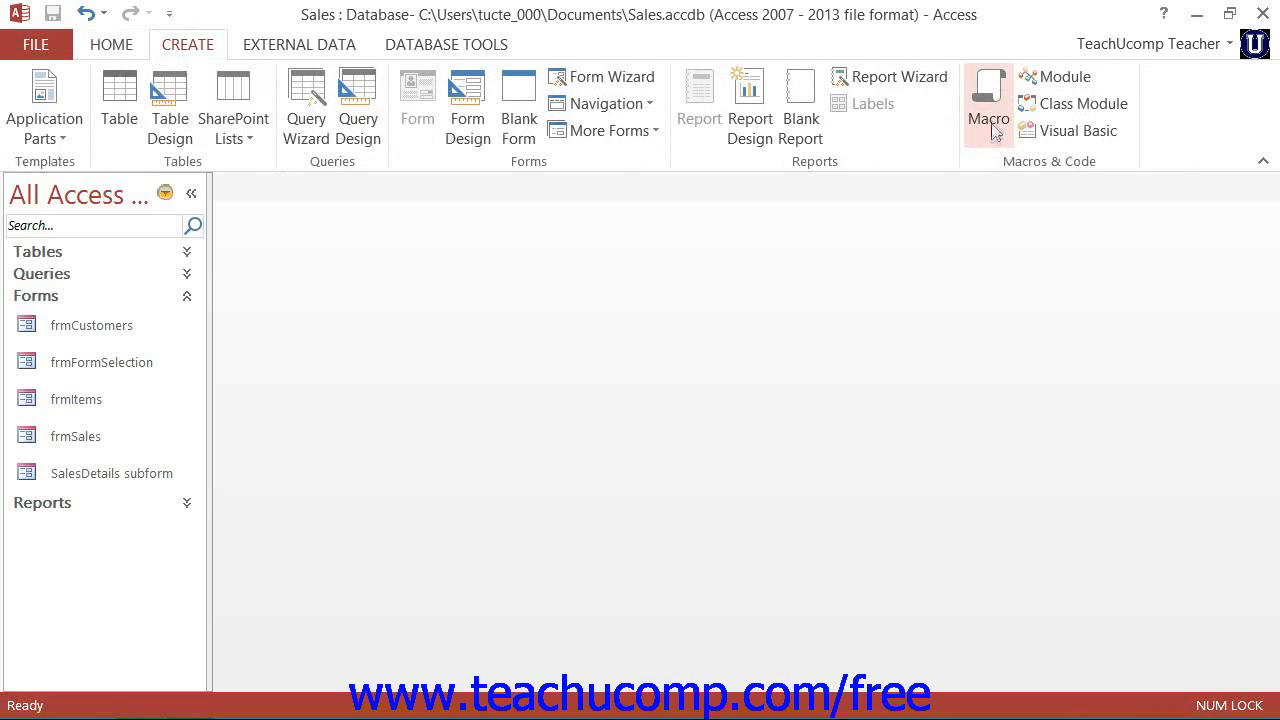
{"action": "mouse_move", "coordinate": [988, 100]}
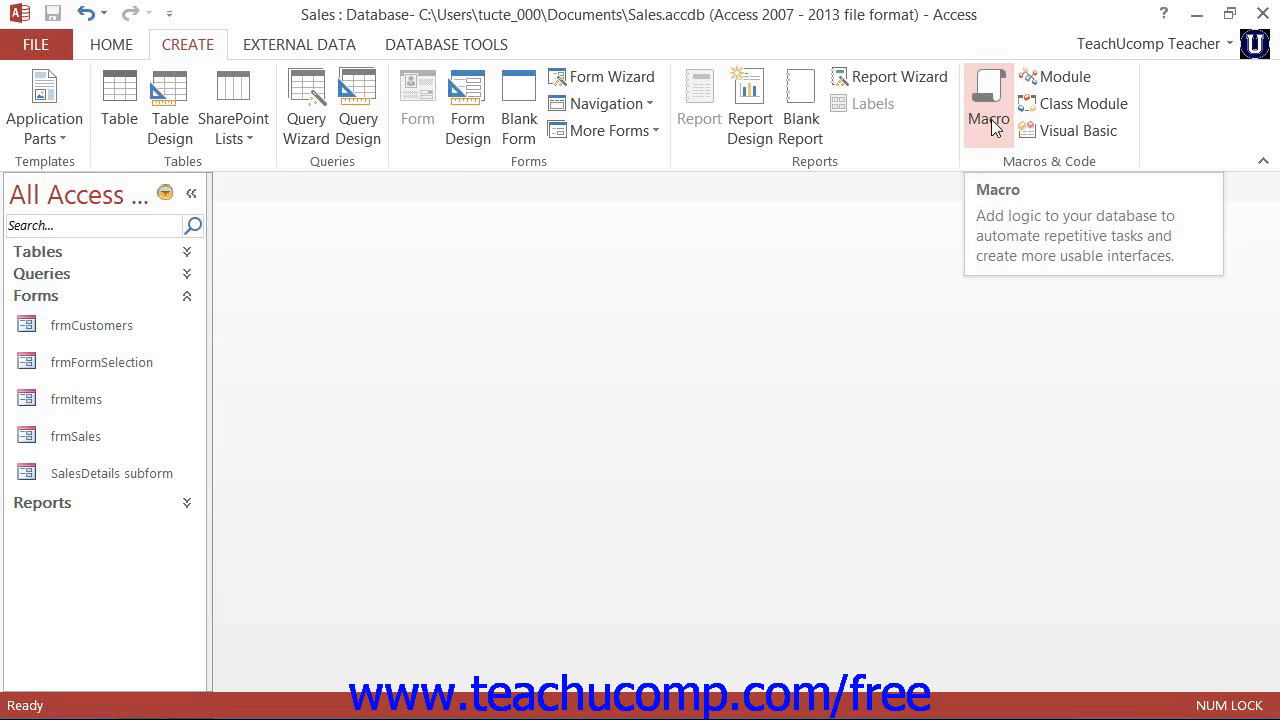
{"action": "left_click", "coordinate": [988, 95]}
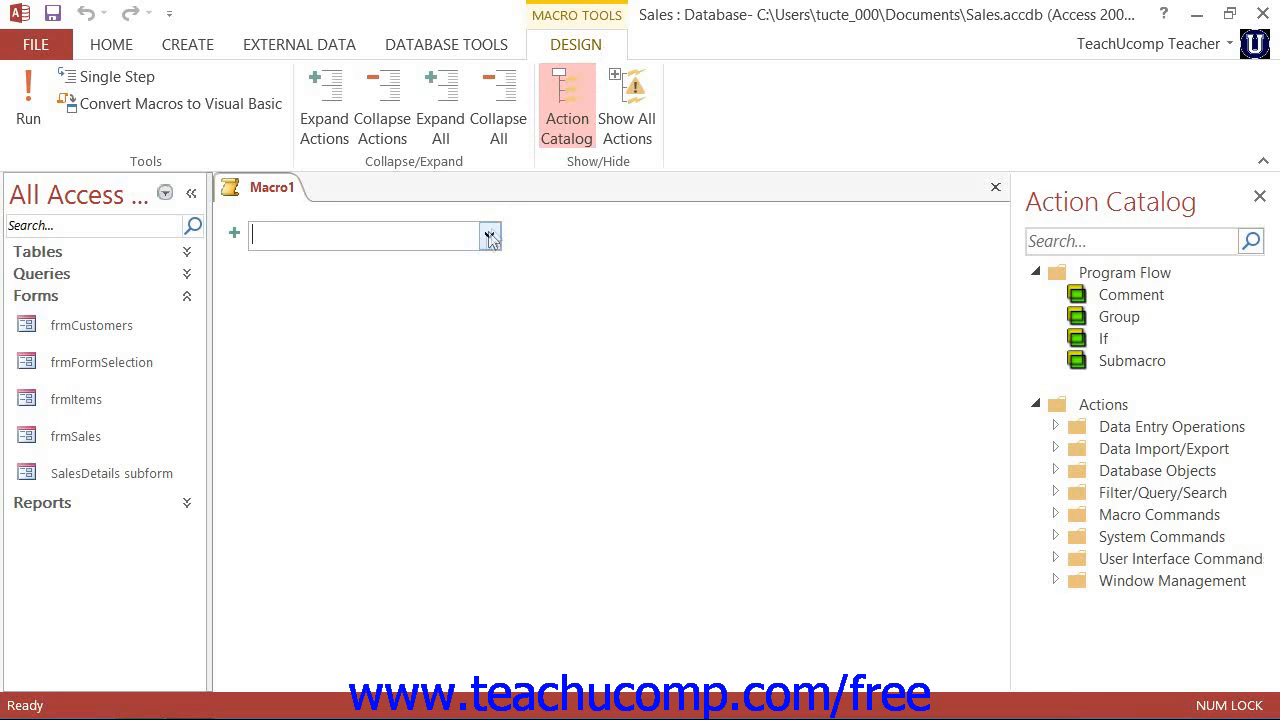
Step: Add an OpenForm action from the Add New Action list
{"action": "left_click", "coordinate": [489, 234]}
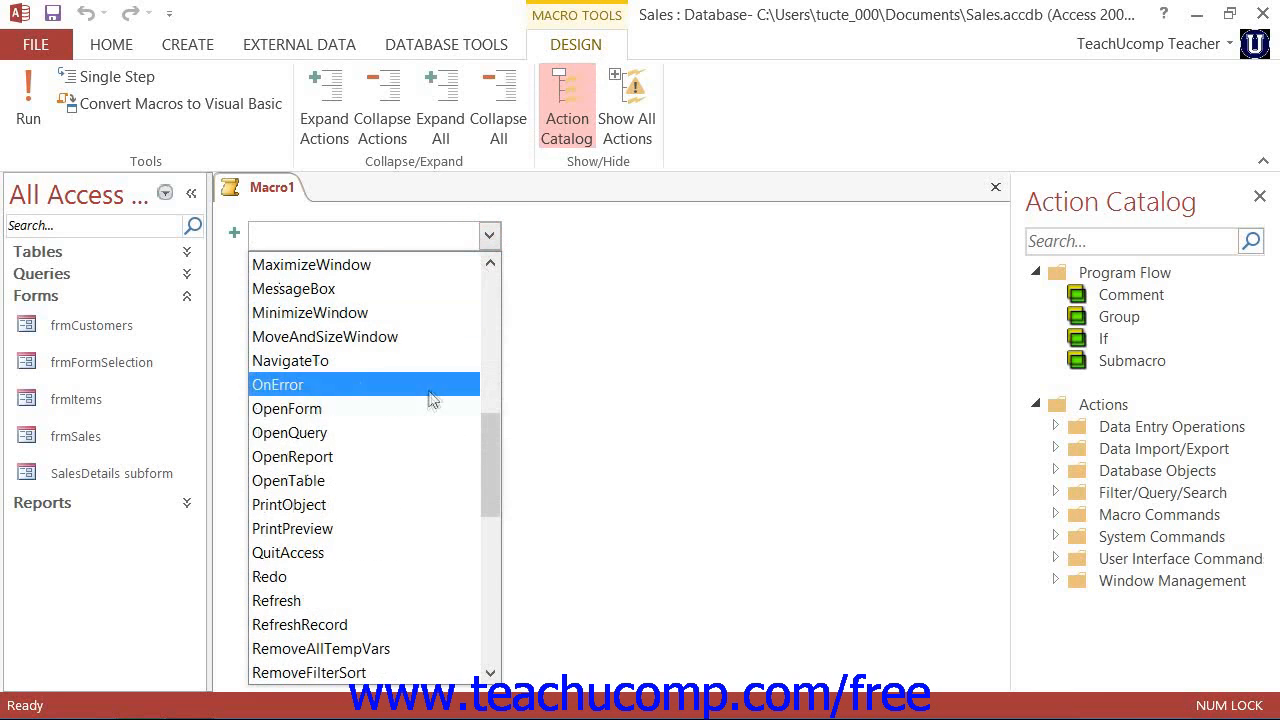
{"action": "left_click", "coordinate": [287, 408]}
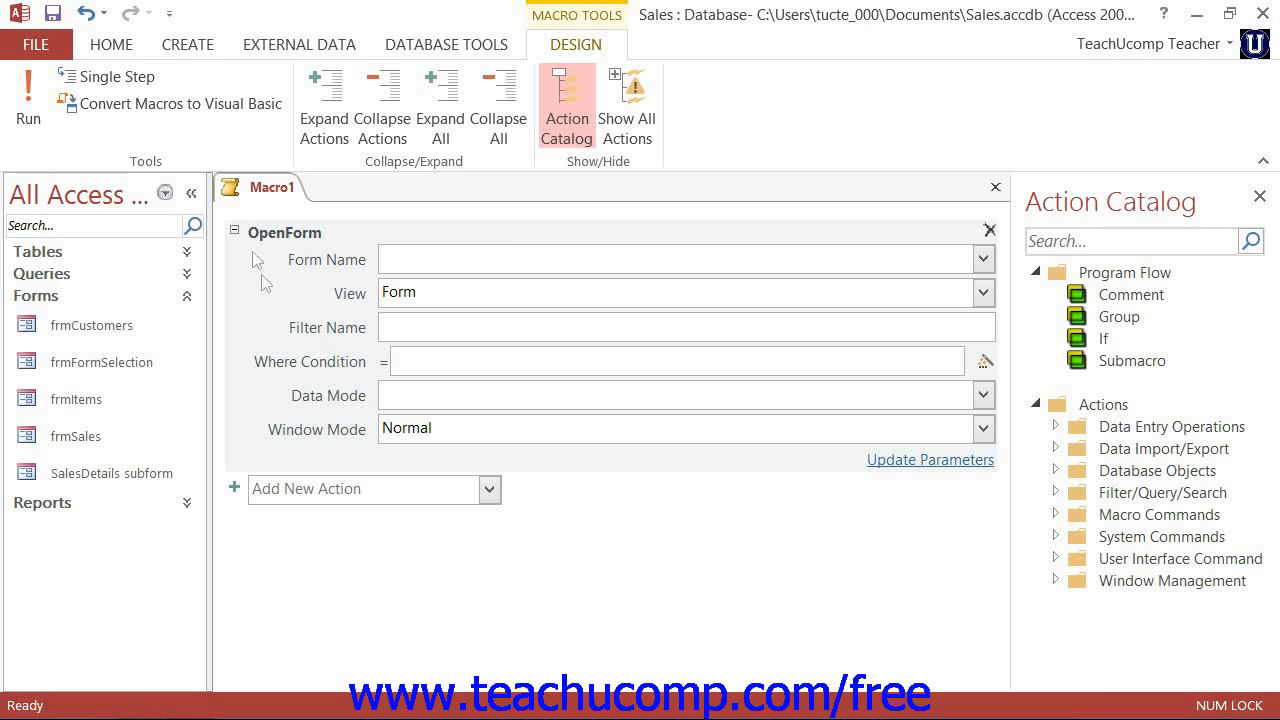
{"action": "mouse_move", "coordinate": [340, 245]}
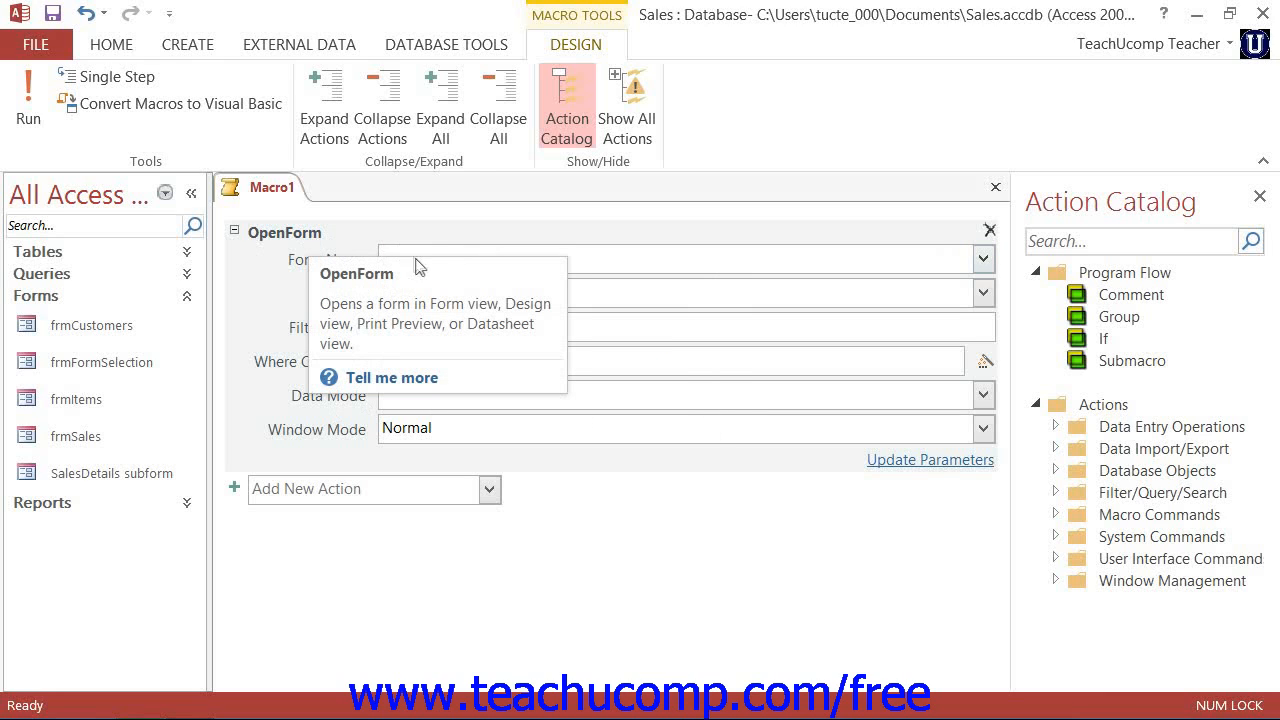
Step: Set the OpenForm Form Name argument to frmCustomers, keeping View as Form
{"action": "left_click", "coordinate": [580, 259]}
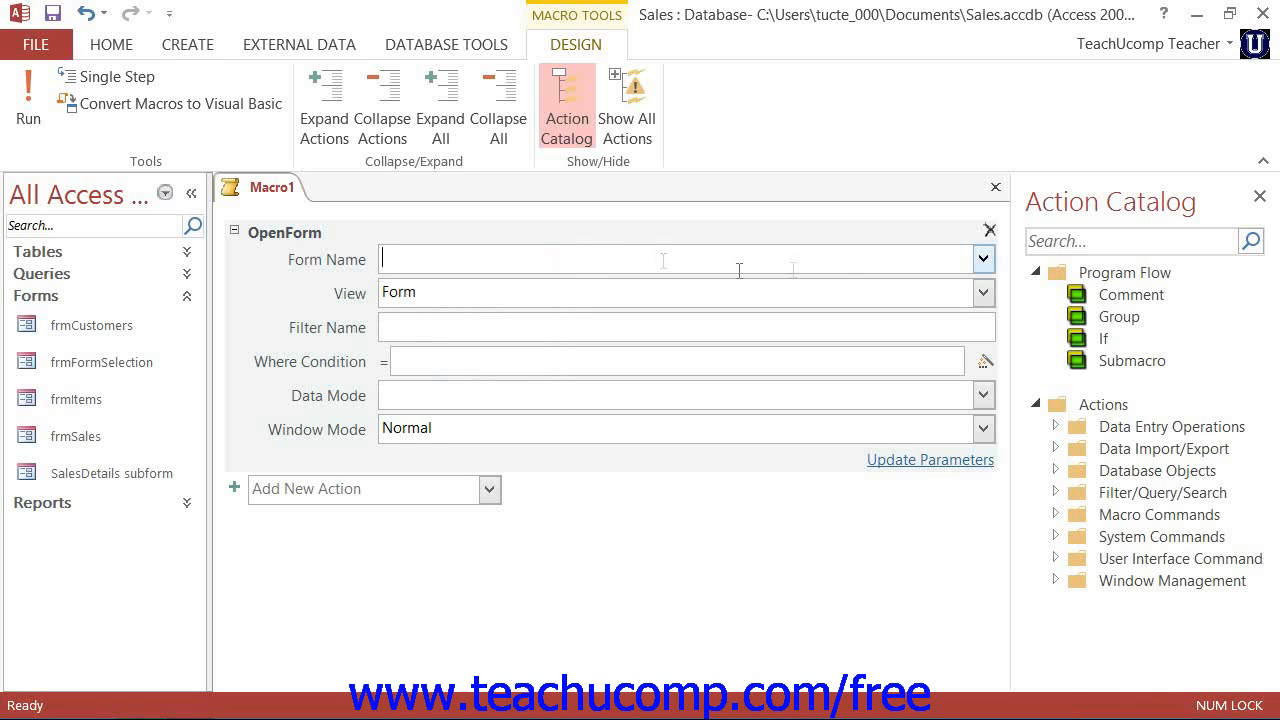
{"action": "left_click", "coordinate": [983, 258]}
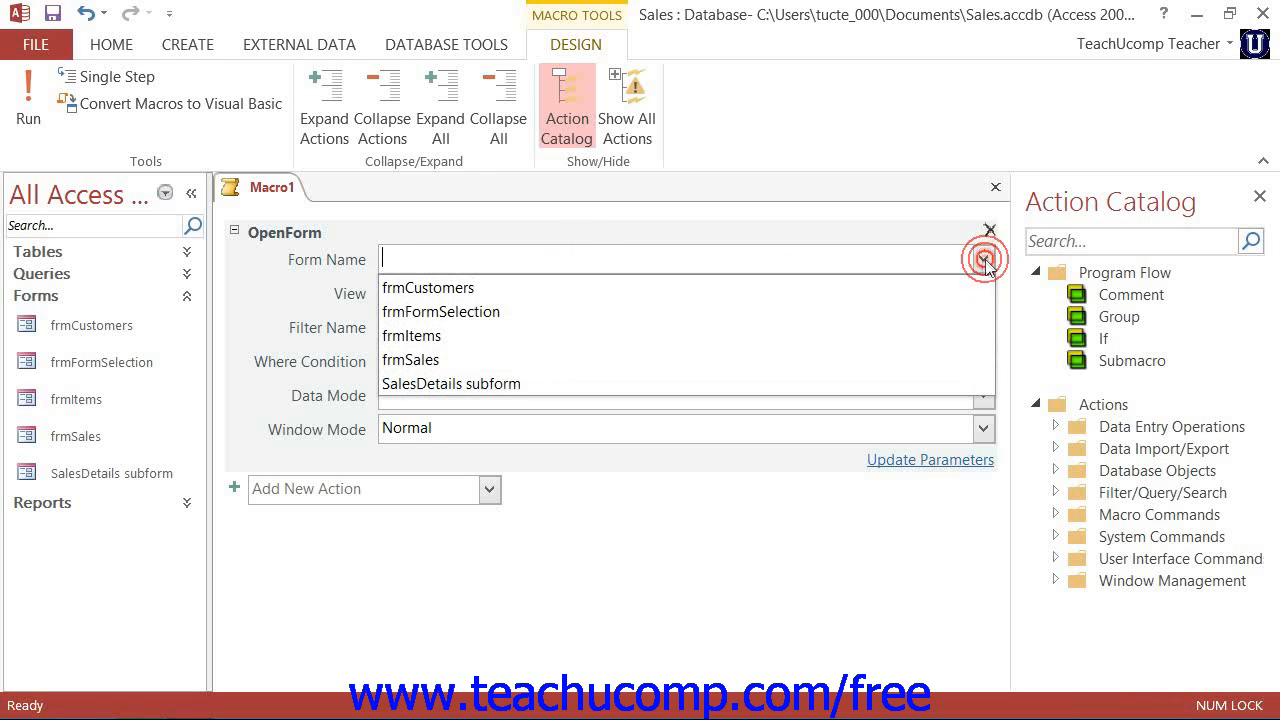
{"action": "mouse_move", "coordinate": [702, 297]}
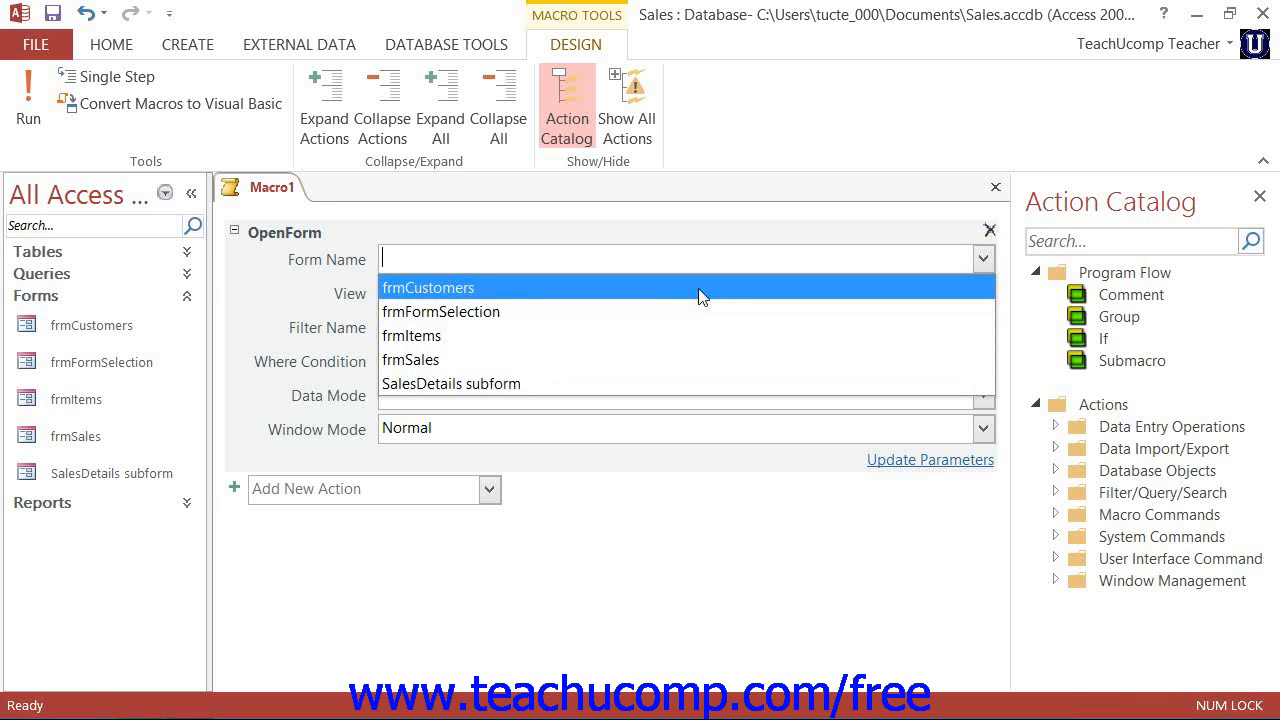
{"action": "left_click", "coordinate": [428, 287]}
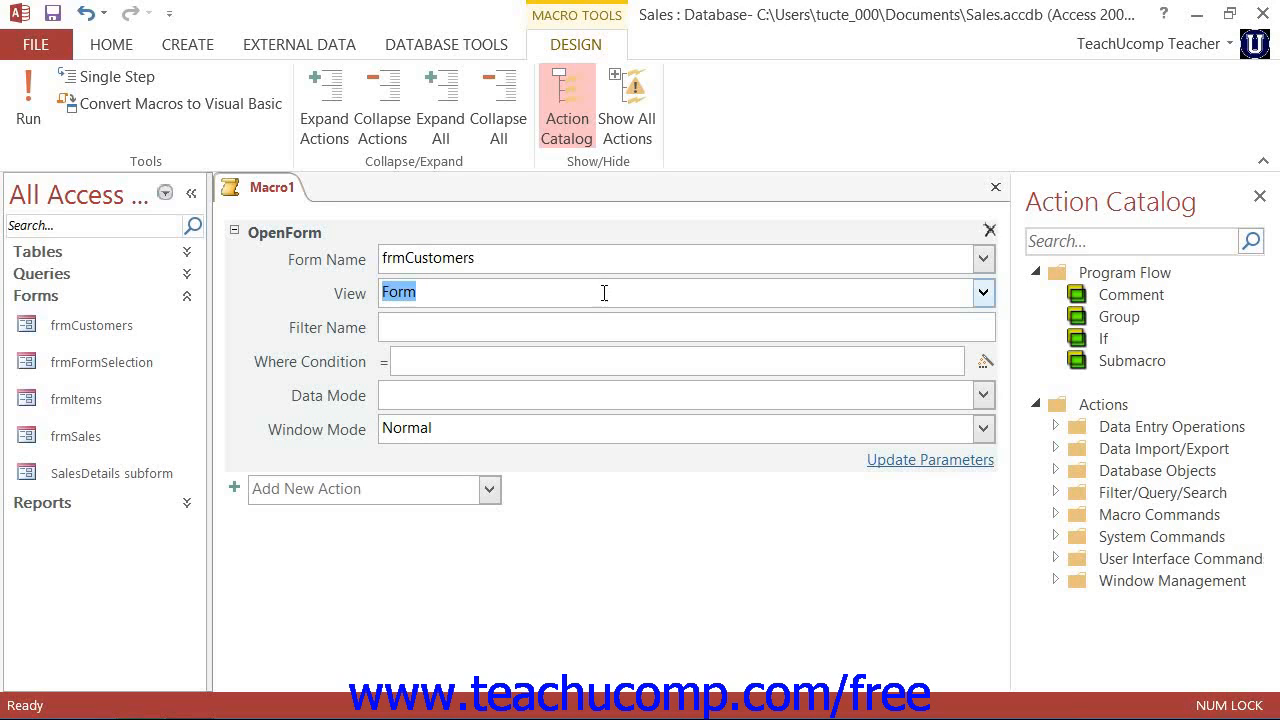
{"action": "mouse_move", "coordinate": [591, 291]}
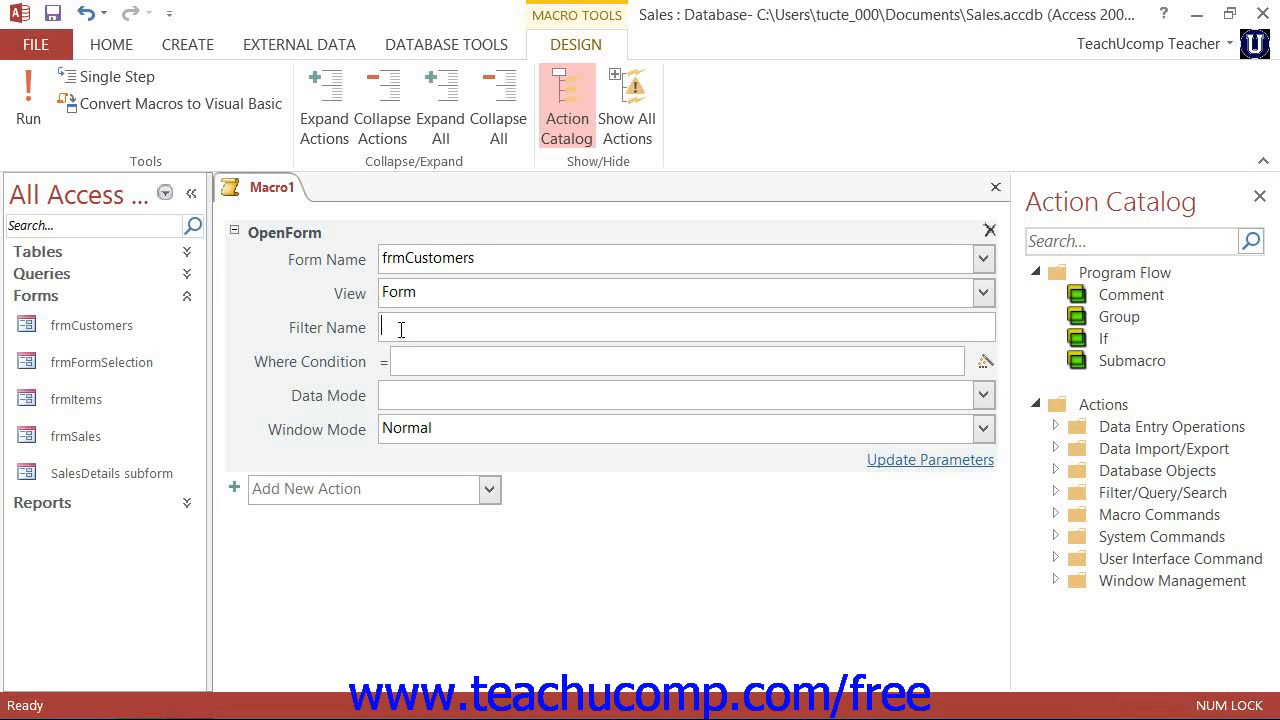
{"action": "mouse_move", "coordinate": [858, 317]}
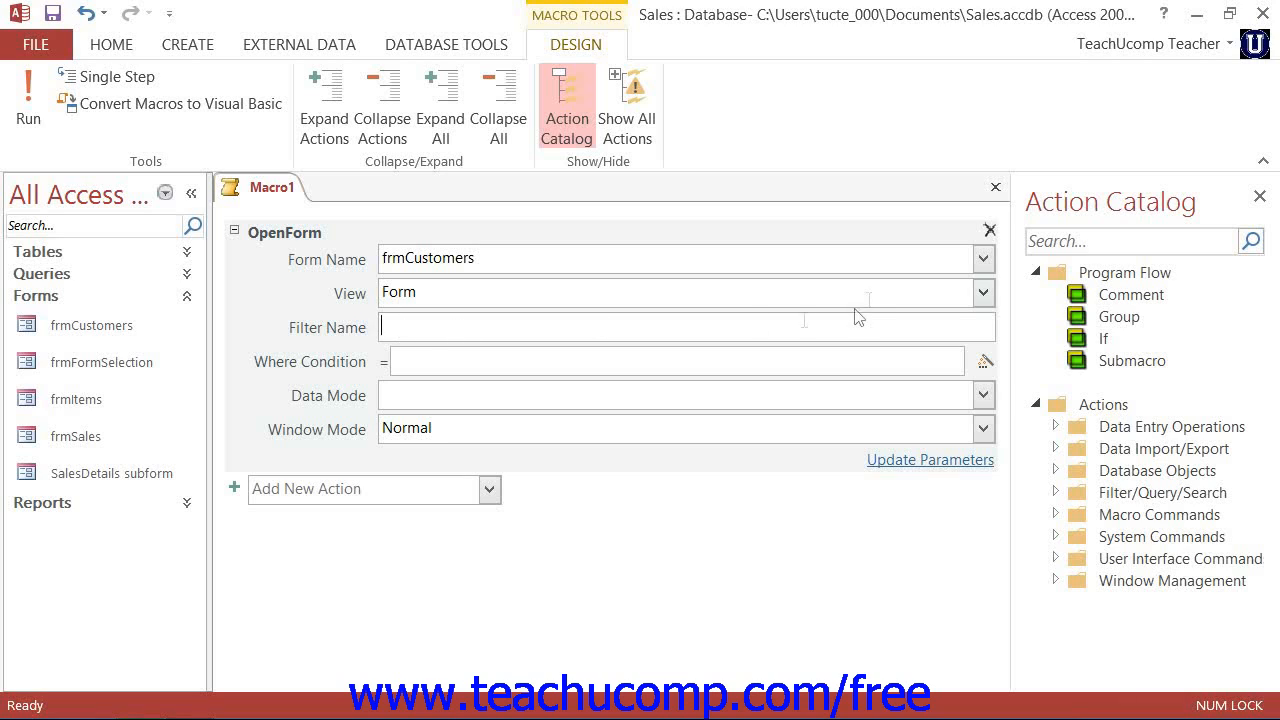
{"action": "mouse_move", "coordinate": [990, 231]}
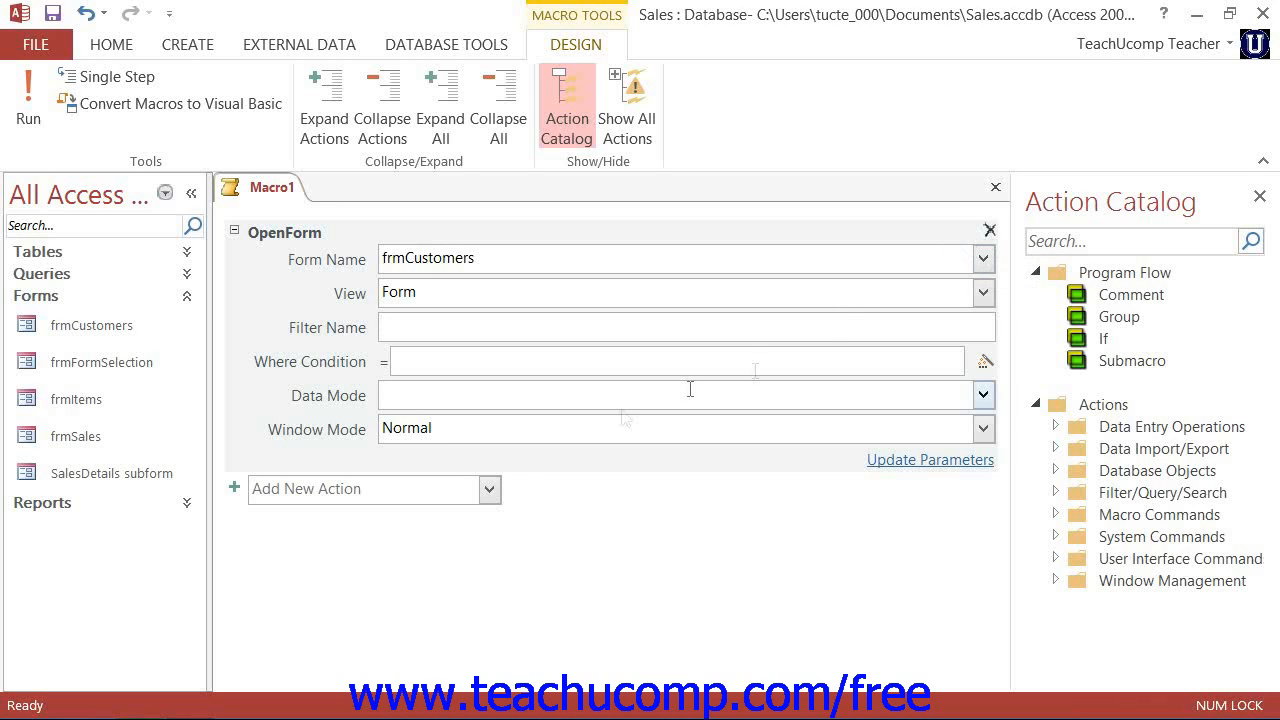
{"action": "left_click", "coordinate": [360, 489]}
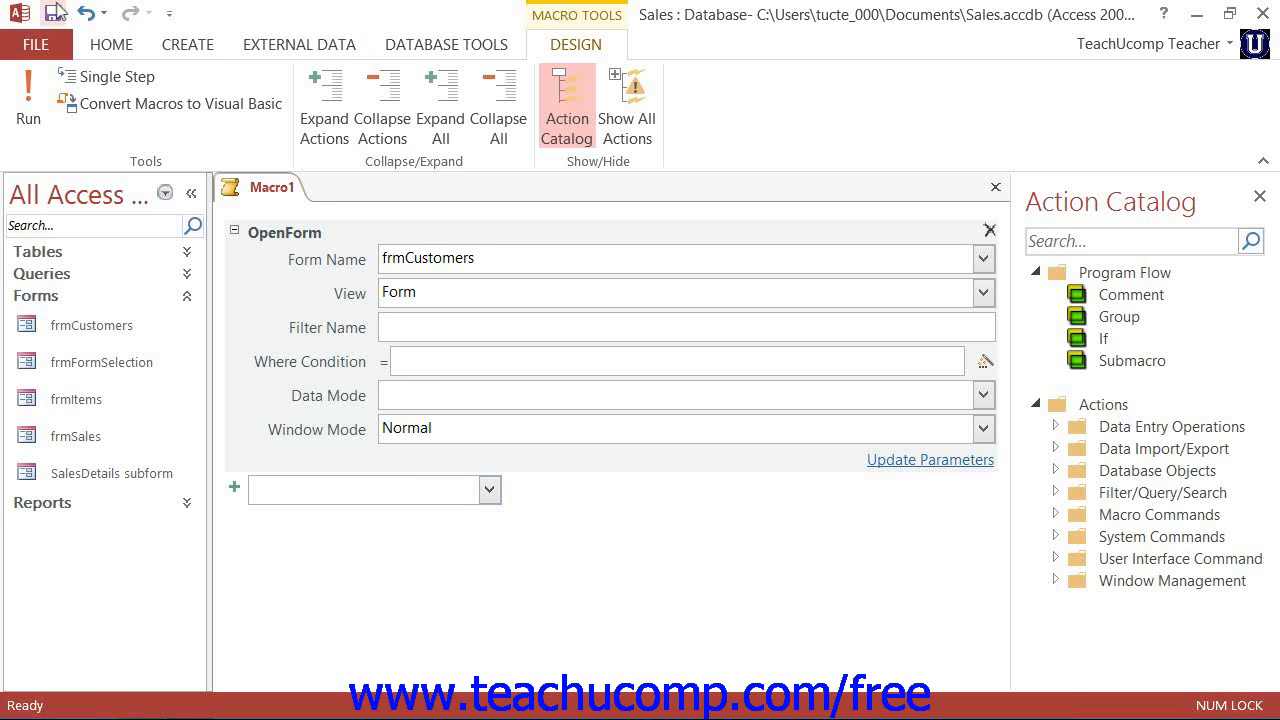
Step: Save the macro as OpenCustomerForm and close its designer tab
{"action": "left_click", "coordinate": [55, 12]}
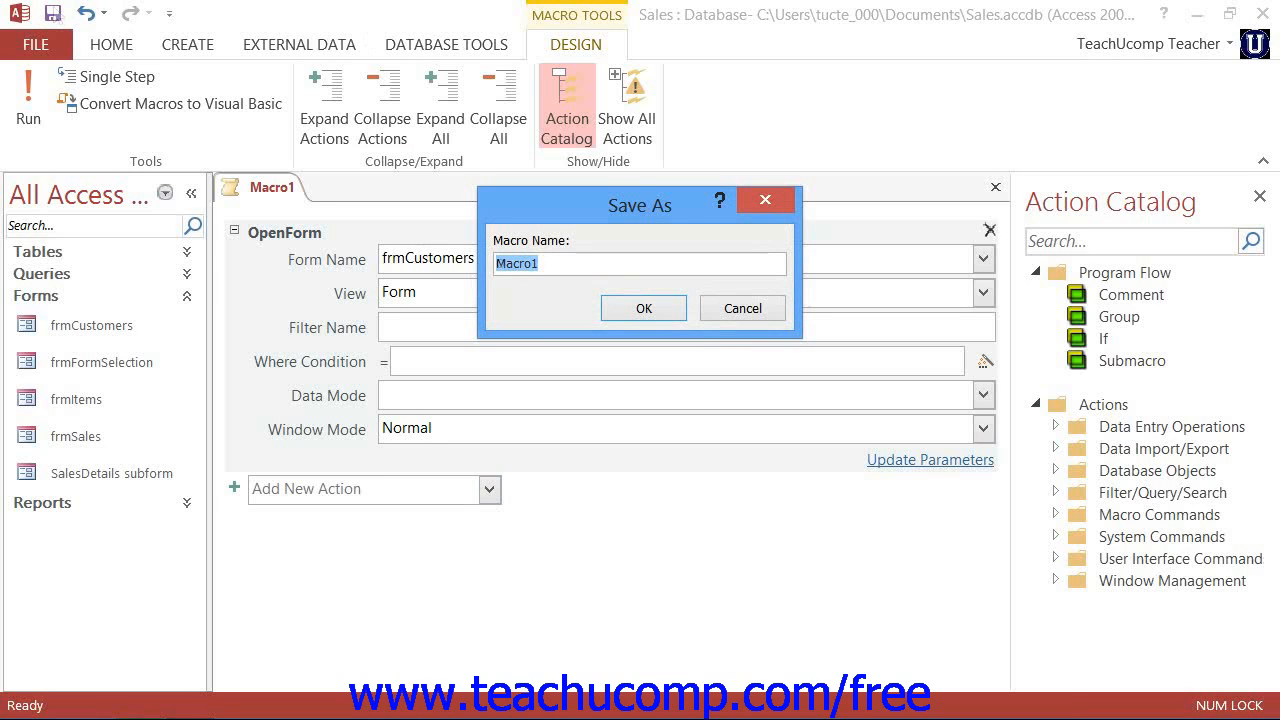
{"action": "type", "text": "OpenCustomer"}
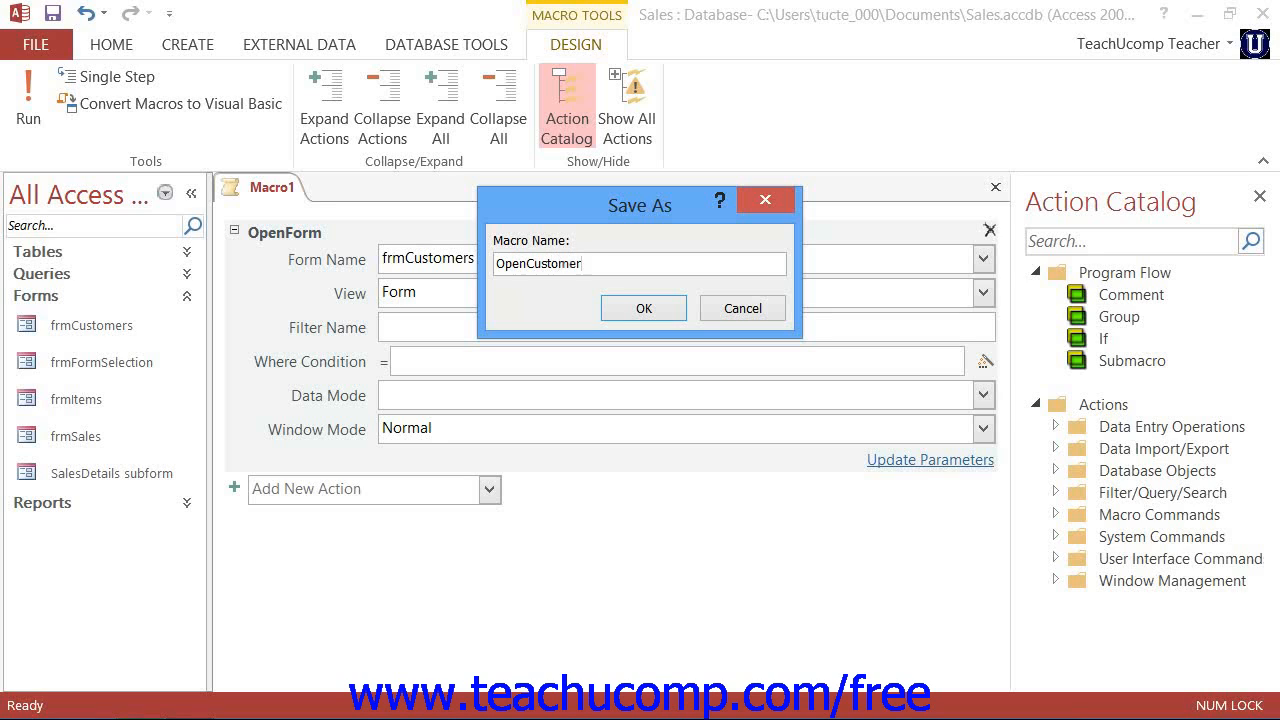
{"action": "type", "text": "Form"}
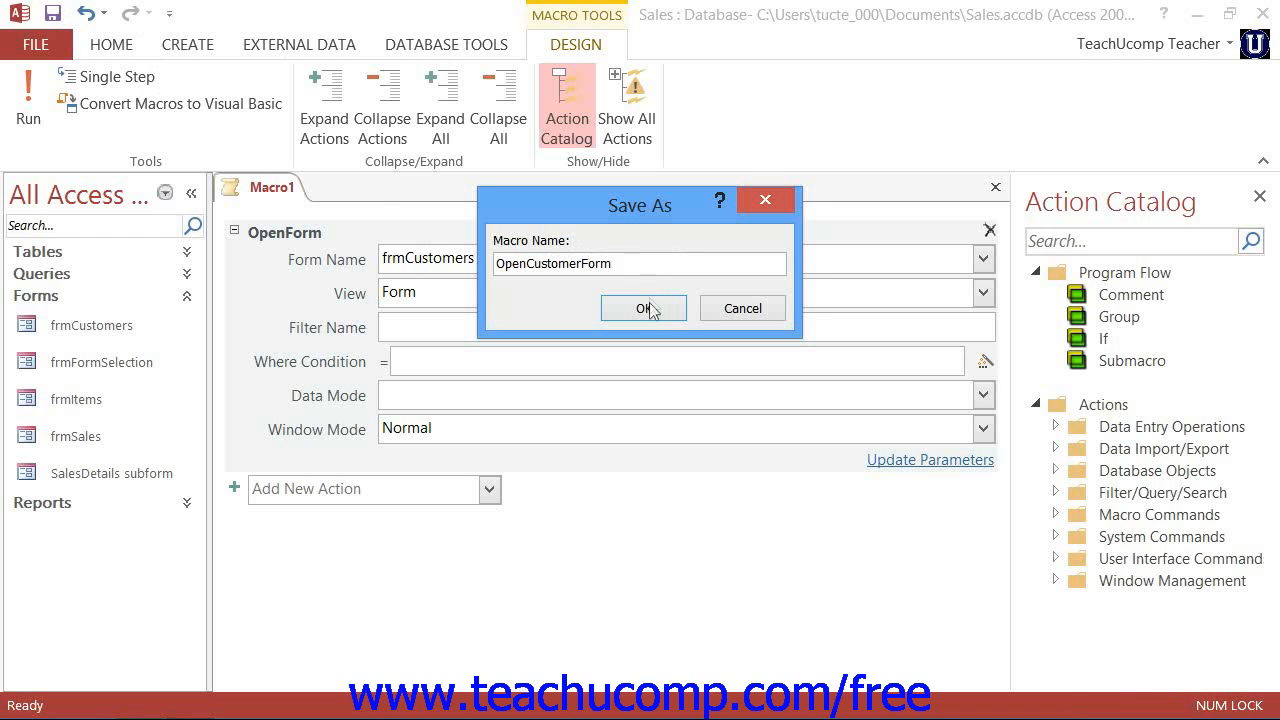
{"action": "left_click", "coordinate": [643, 307]}
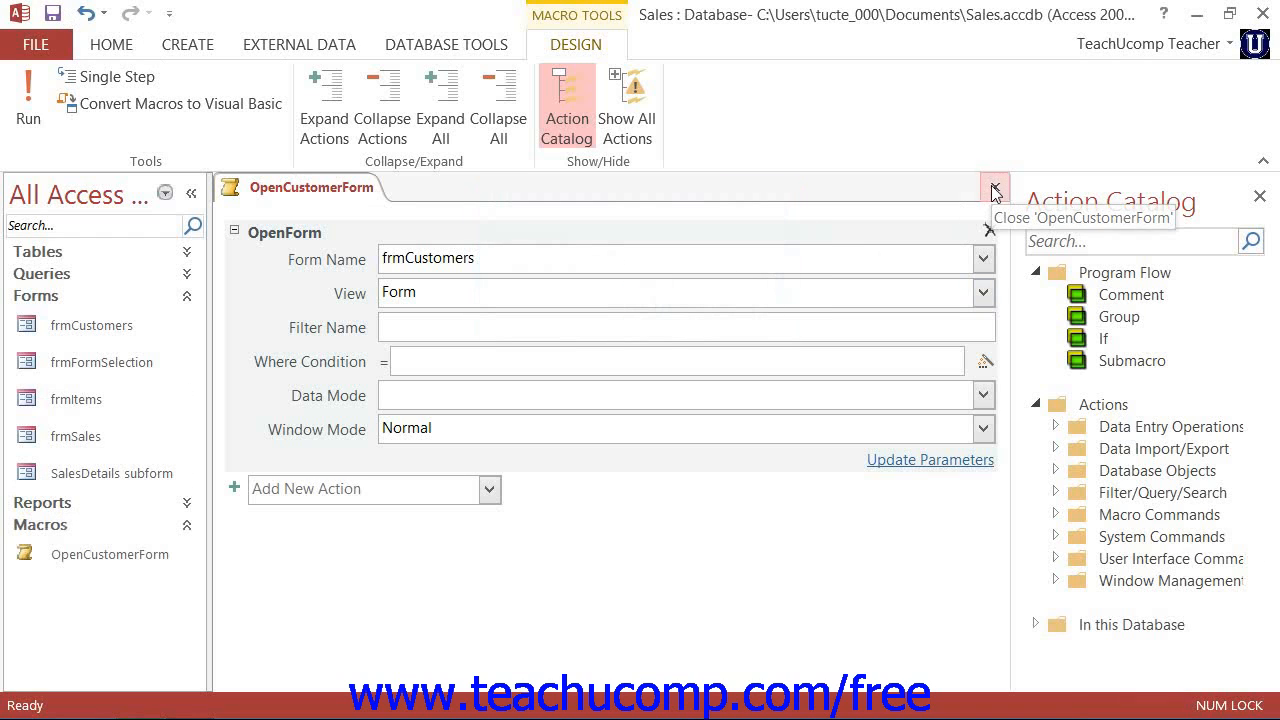
{"action": "left_click", "coordinate": [994, 190]}
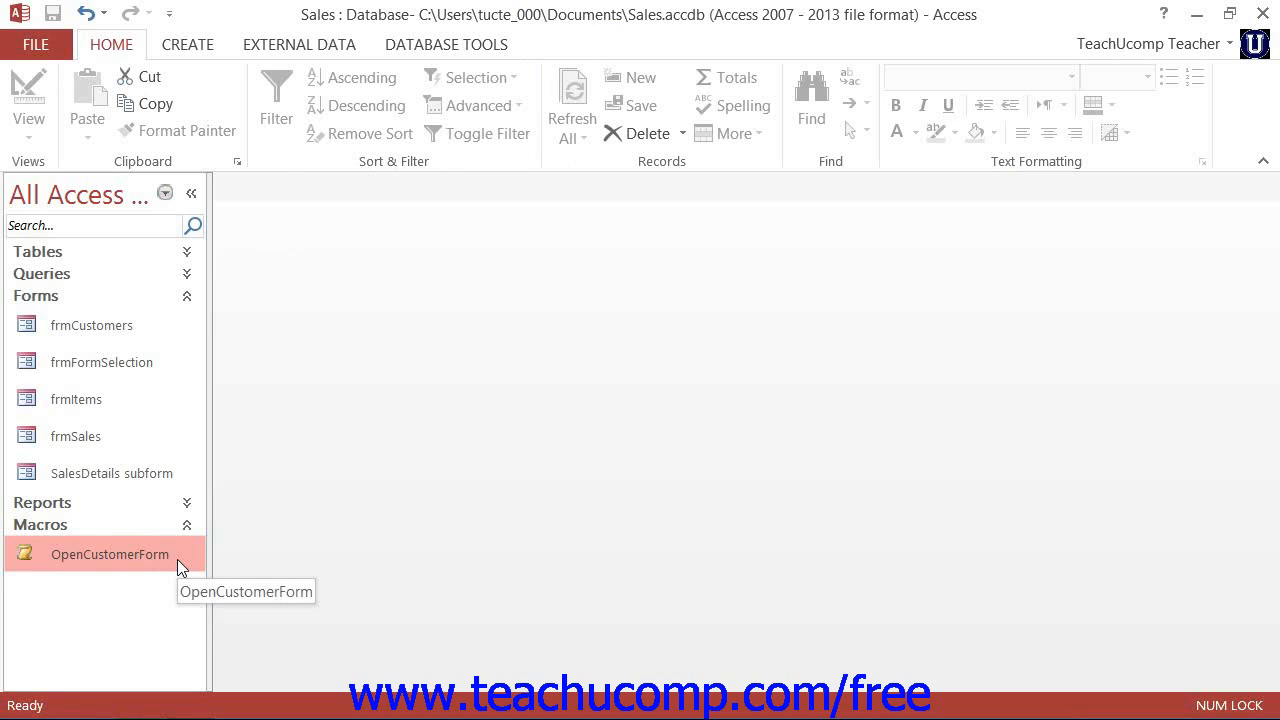
{"action": "right_click", "coordinate": [109, 554]}
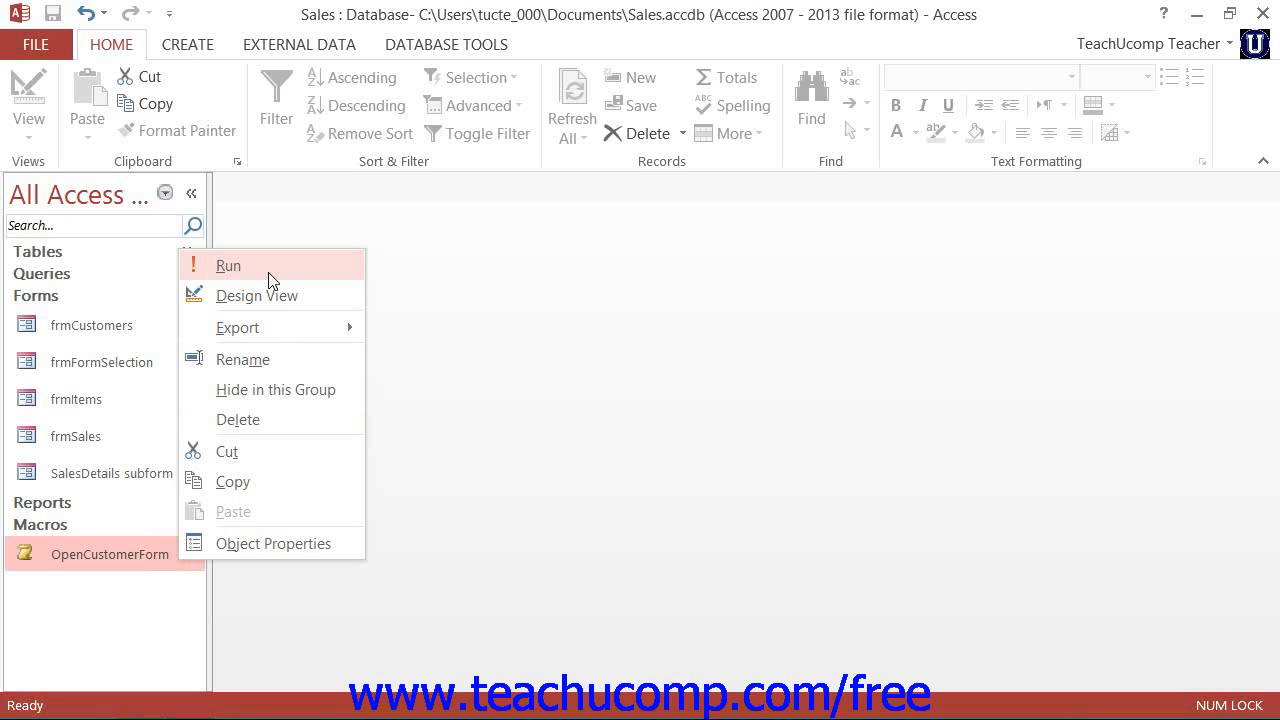
{"action": "left_click", "coordinate": [228, 265]}
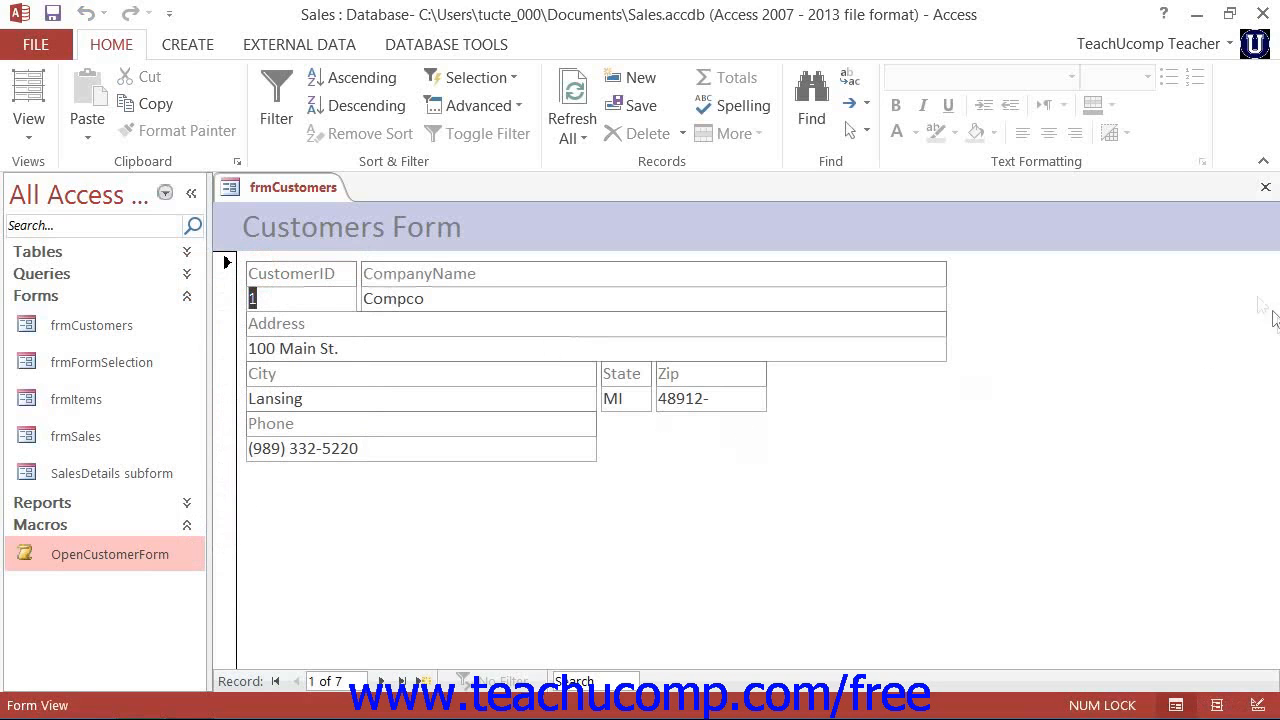
{"action": "left_click", "coordinate": [1264, 187]}
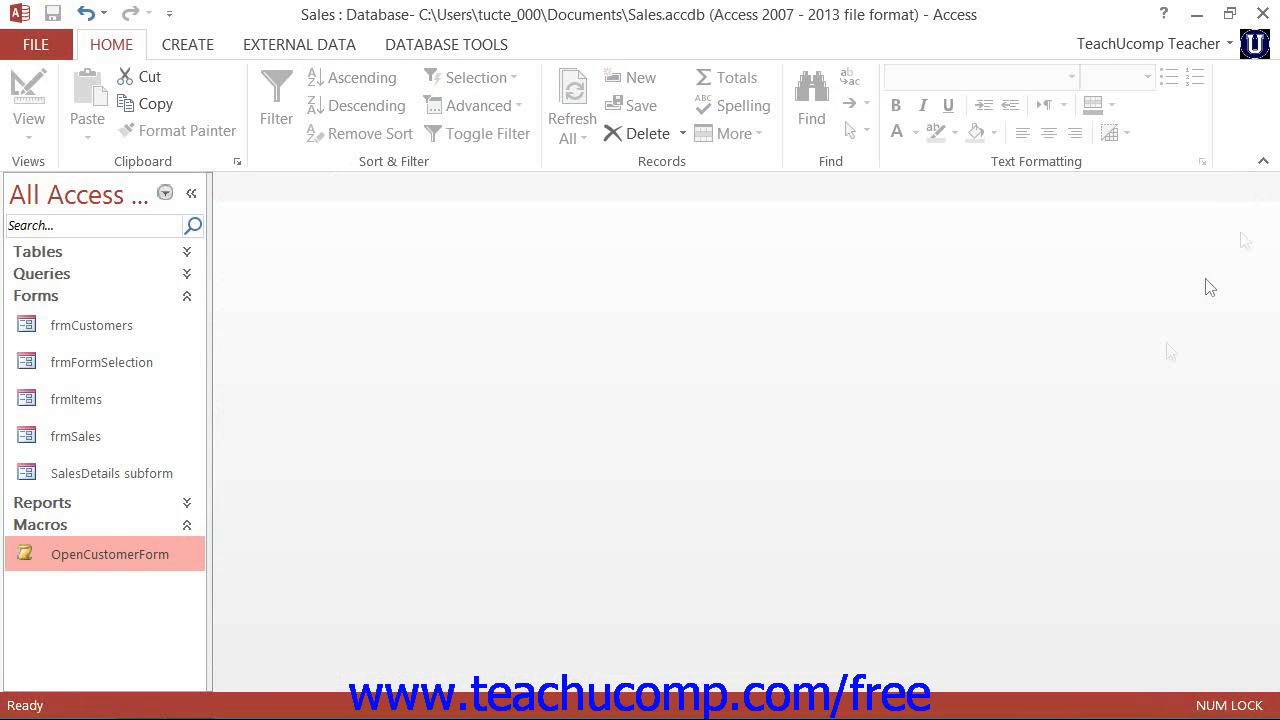
{"action": "mouse_move", "coordinate": [893, 527]}
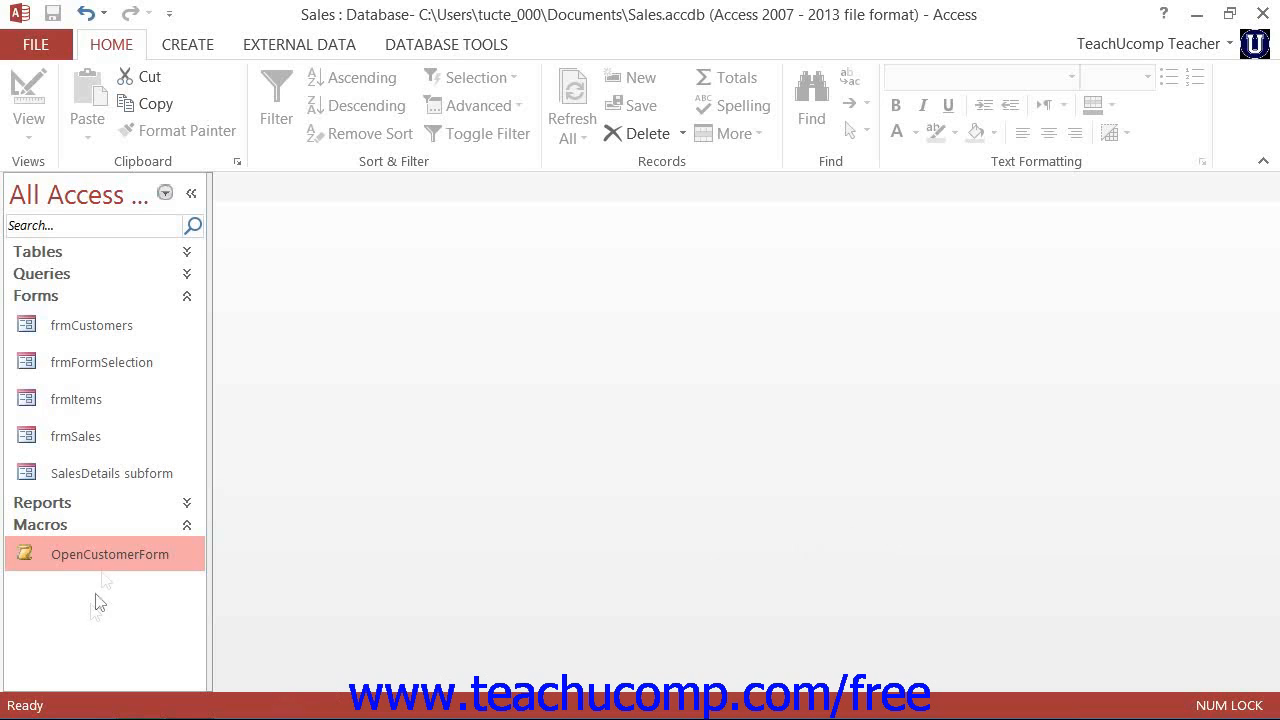
{"action": "double_click", "coordinate": [109, 553]}
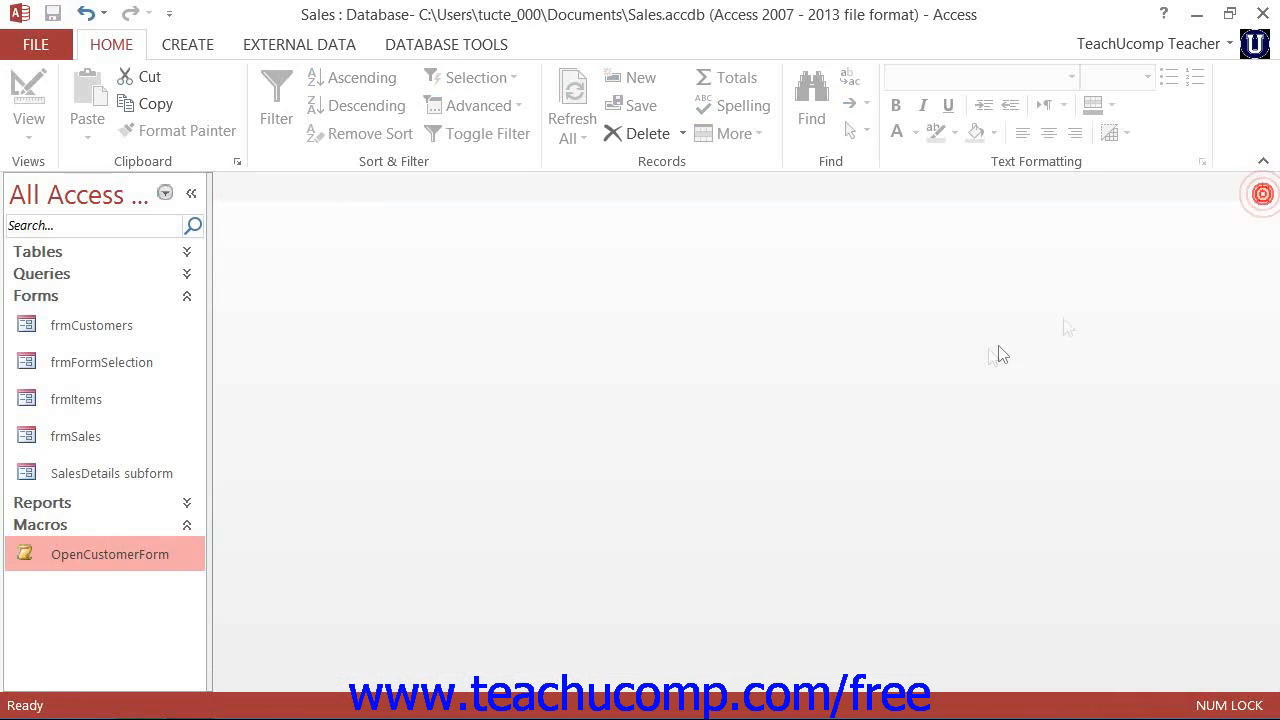
{"action": "mouse_move", "coordinate": [982, 358]}
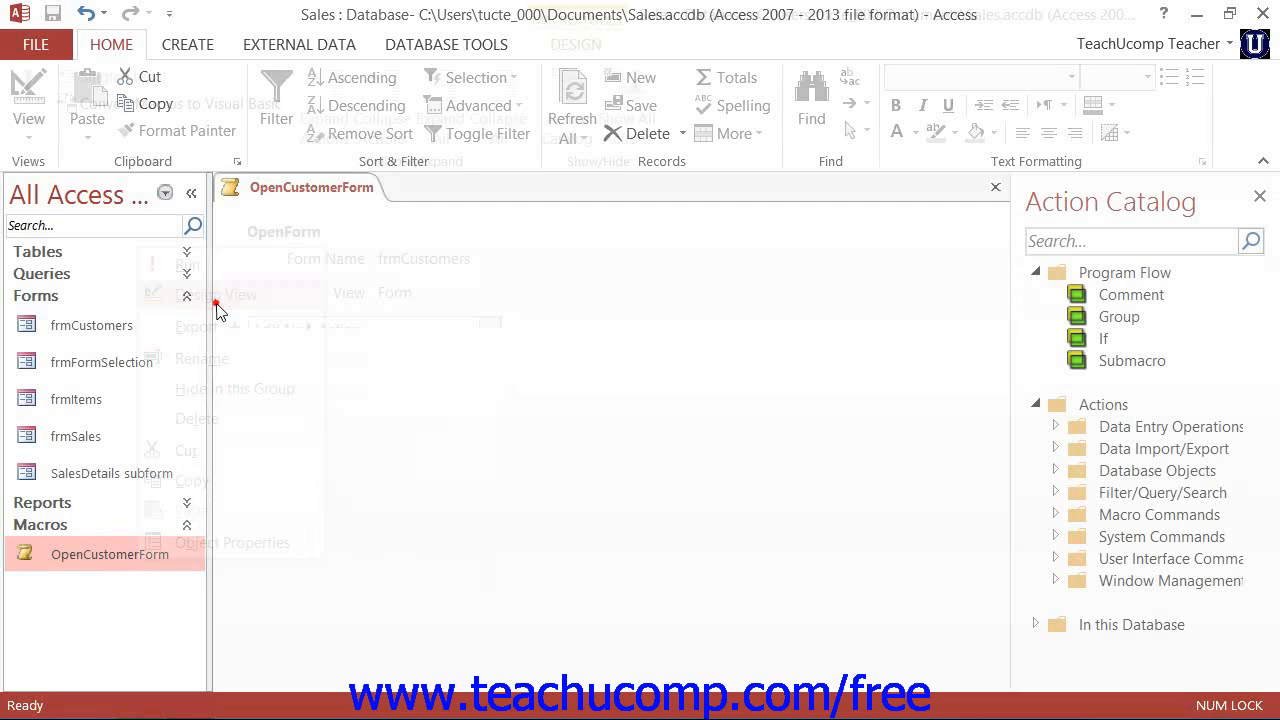
{"action": "left_click", "coordinate": [229, 294]}
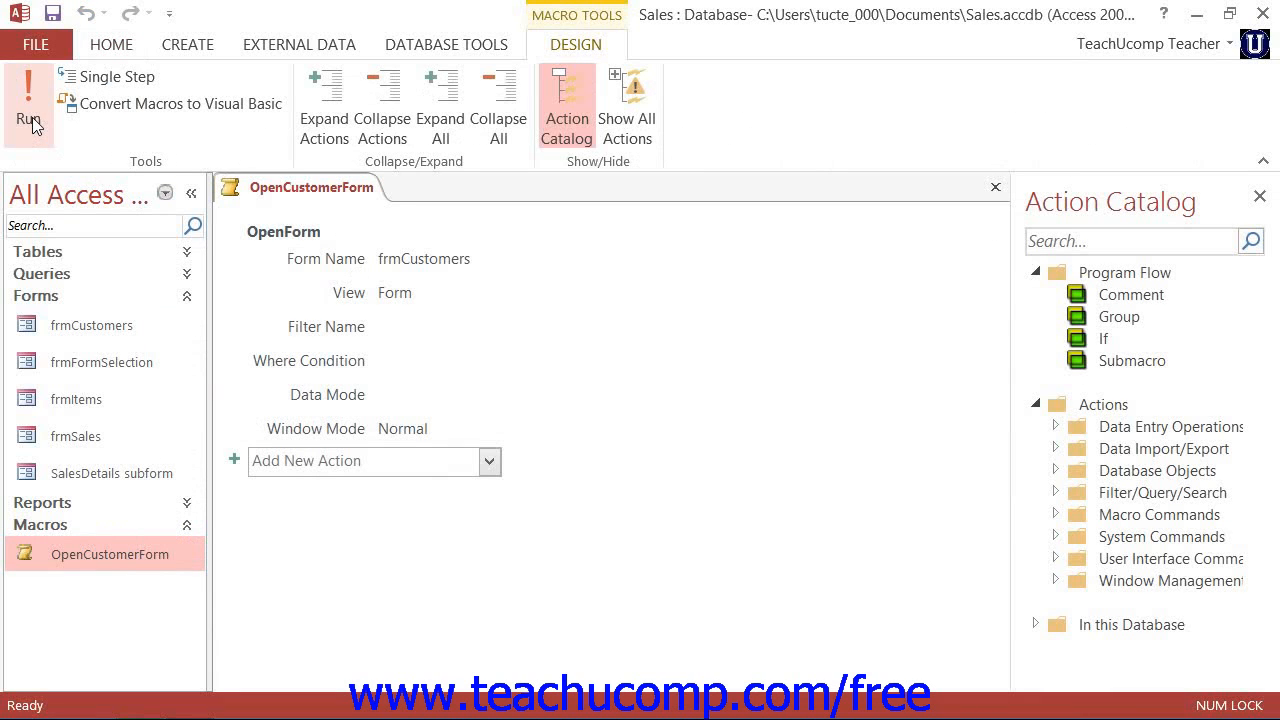
{"action": "mouse_move", "coordinate": [28, 105]}
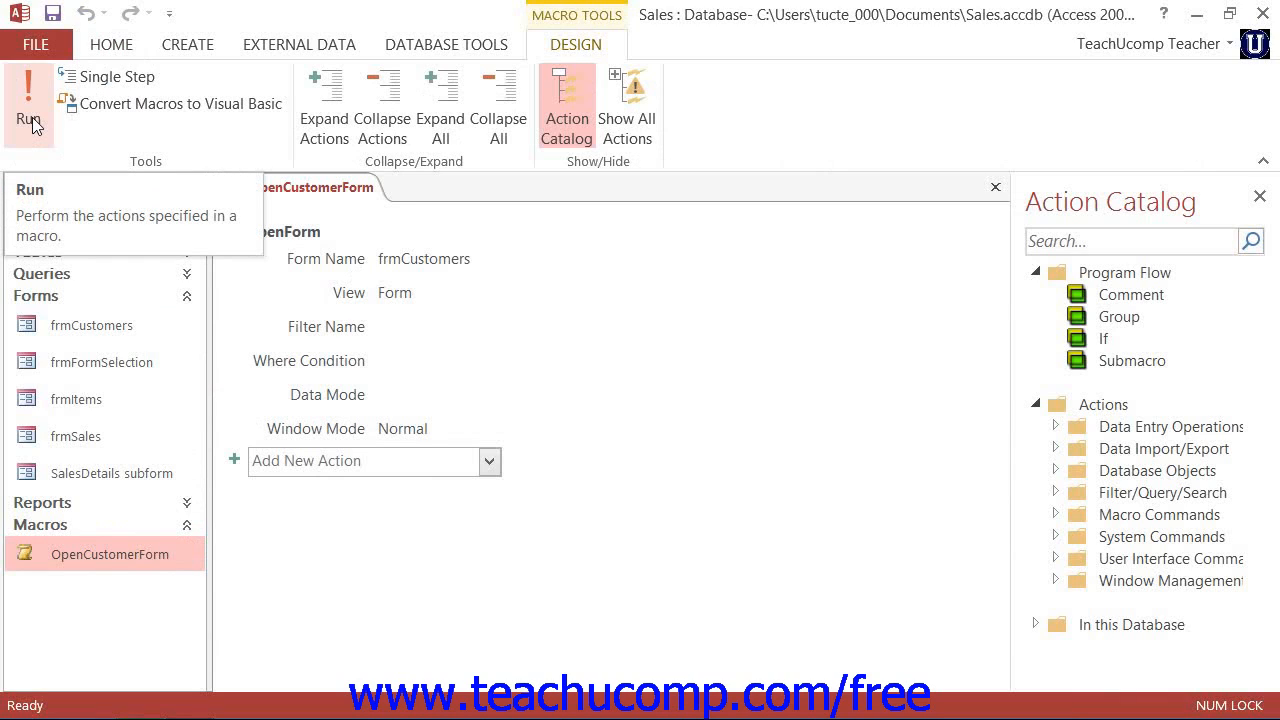
{"action": "left_click", "coordinate": [28, 105]}
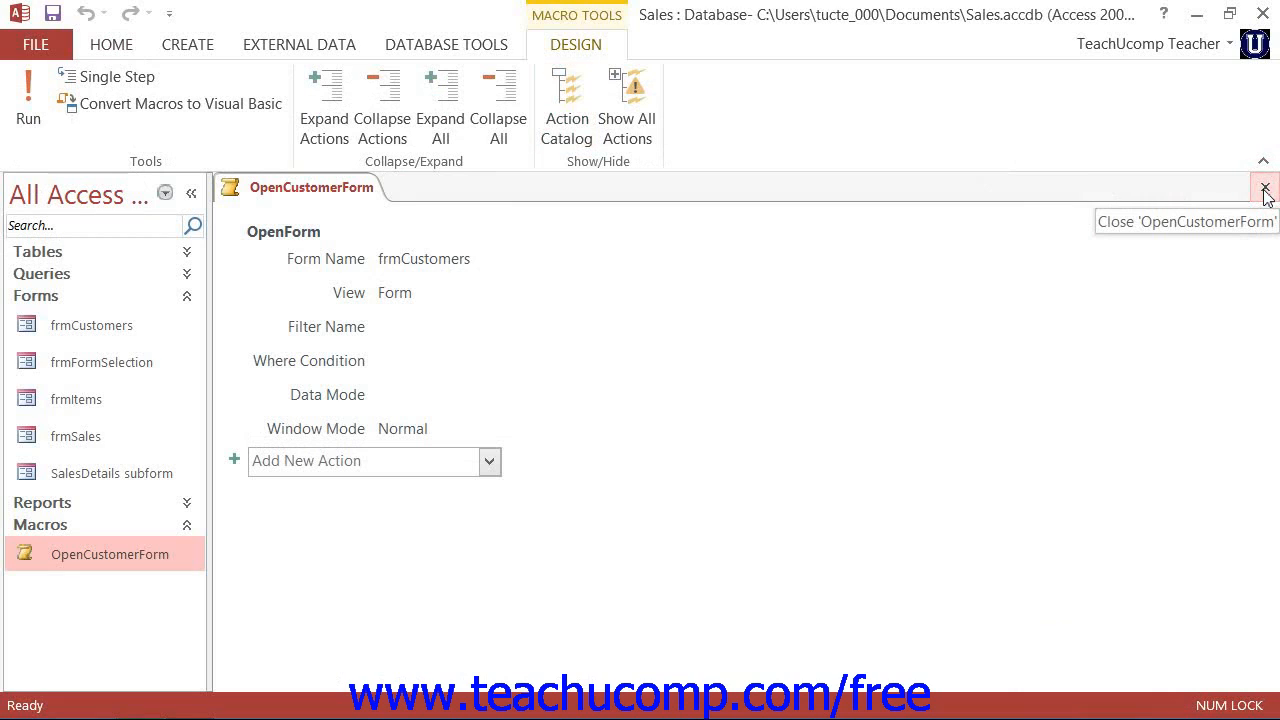
{"action": "left_click", "coordinate": [1264, 189]}
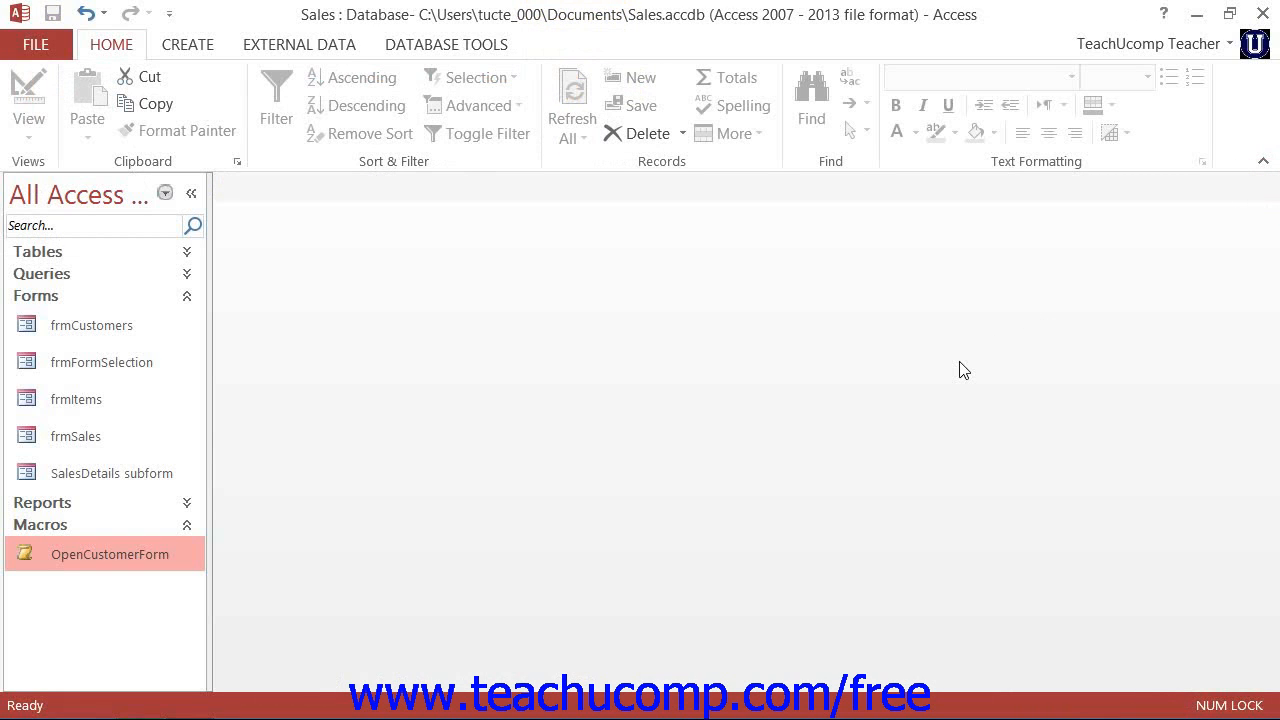
{"action": "mouse_move", "coordinate": [797, 442]}
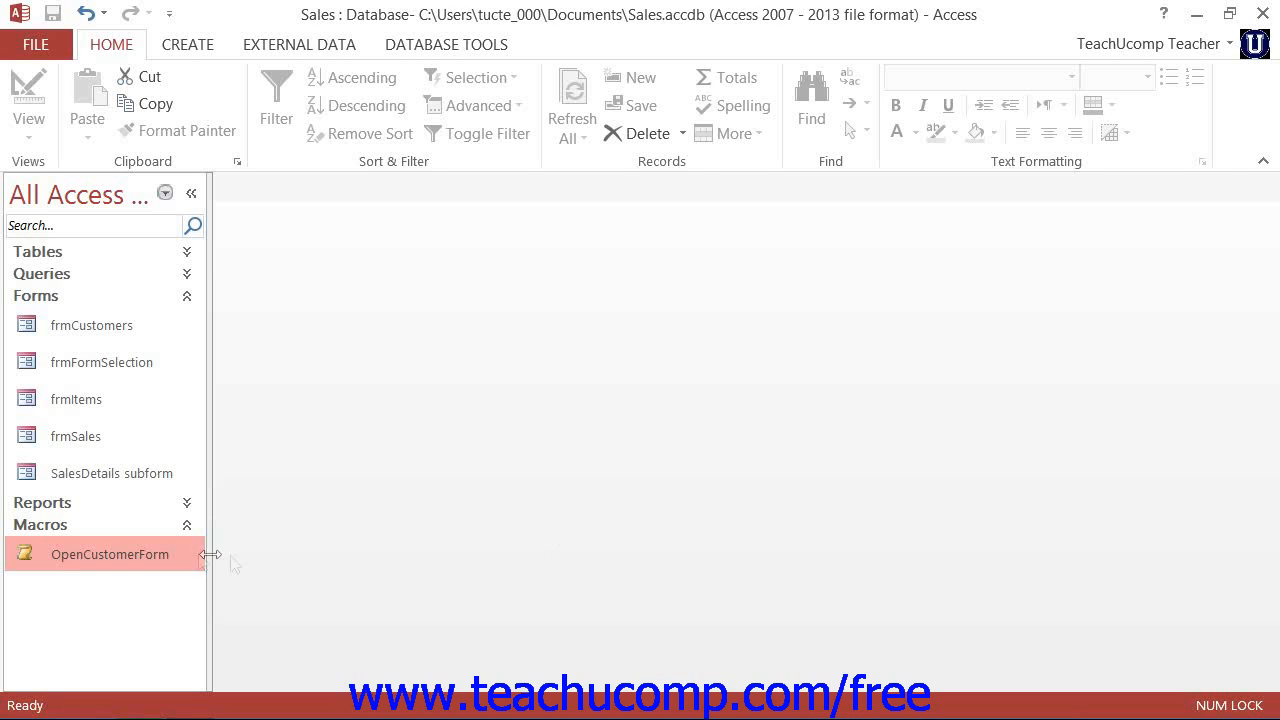
{"action": "right_click", "coordinate": [109, 554]}
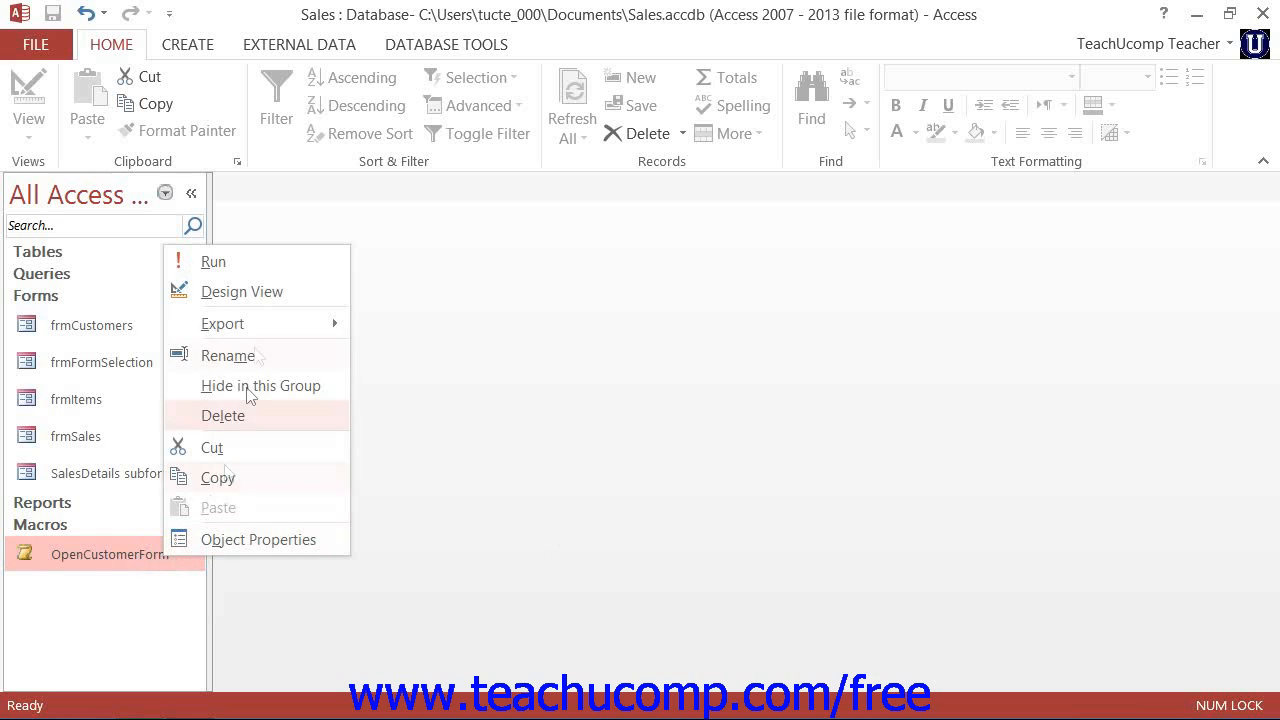
{"action": "mouse_move", "coordinate": [260, 291]}
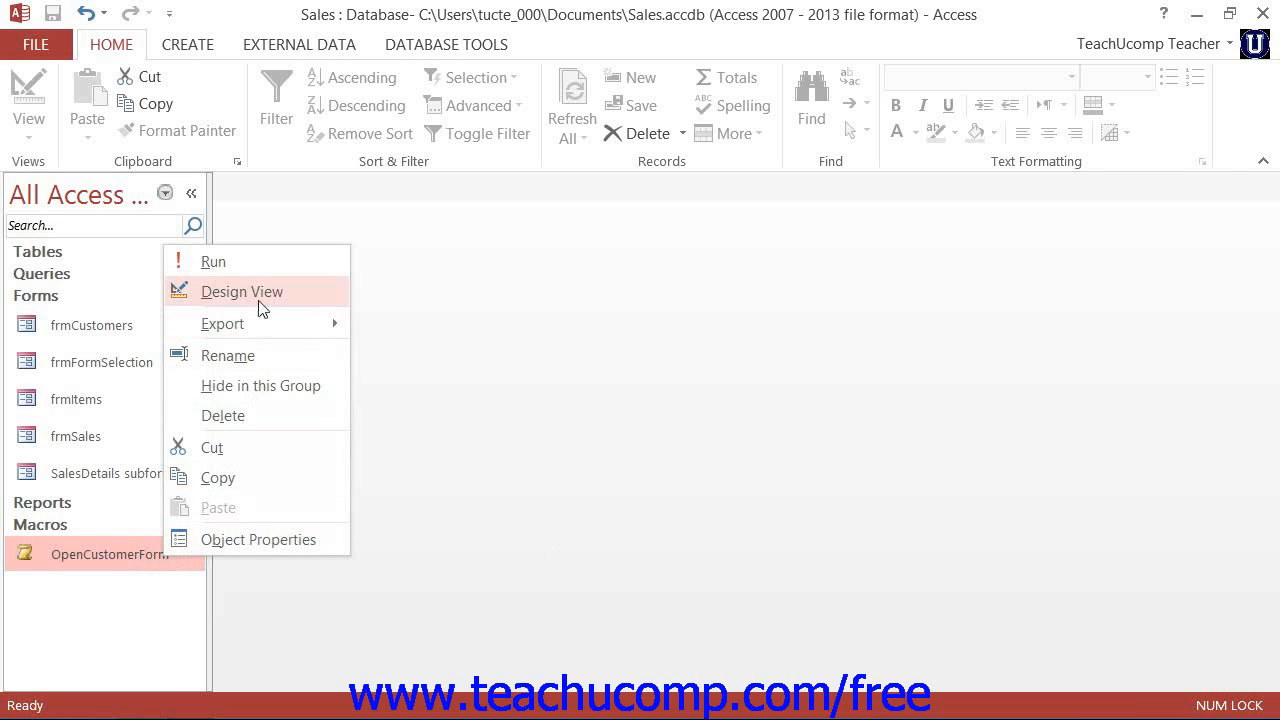
{"action": "left_click", "coordinate": [242, 291]}
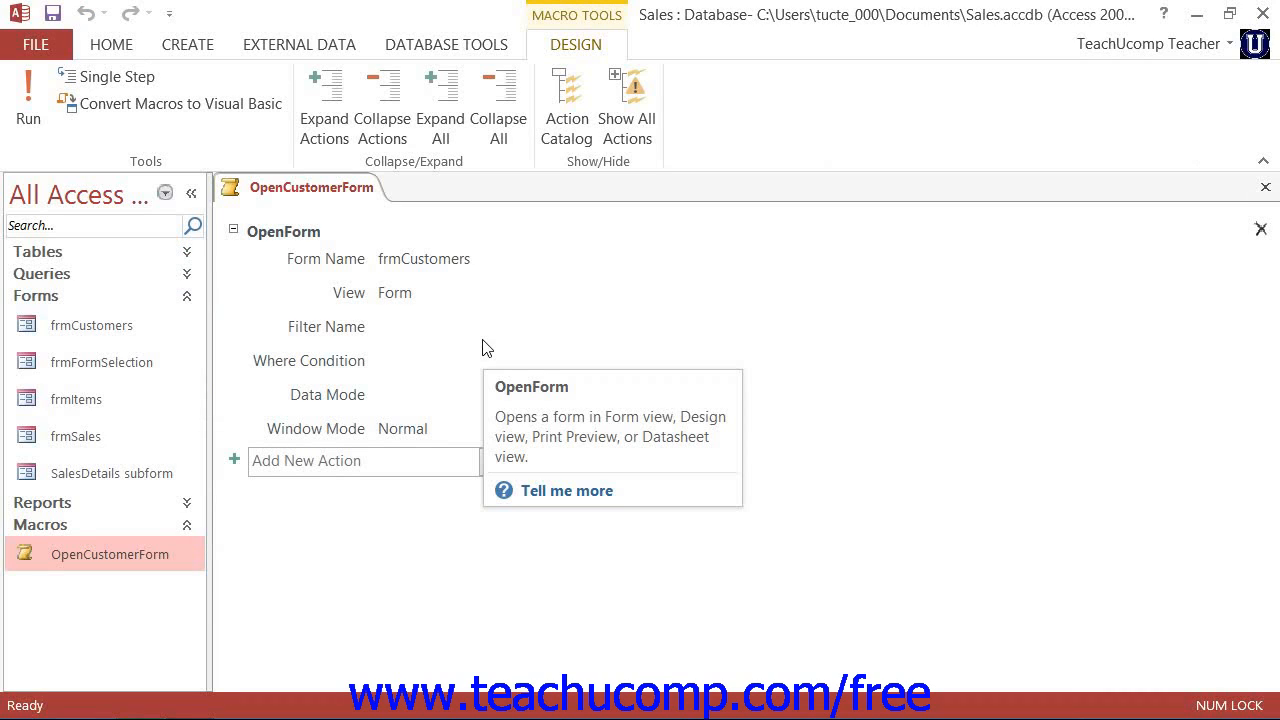
{"action": "mouse_move", "coordinate": [540, 370]}
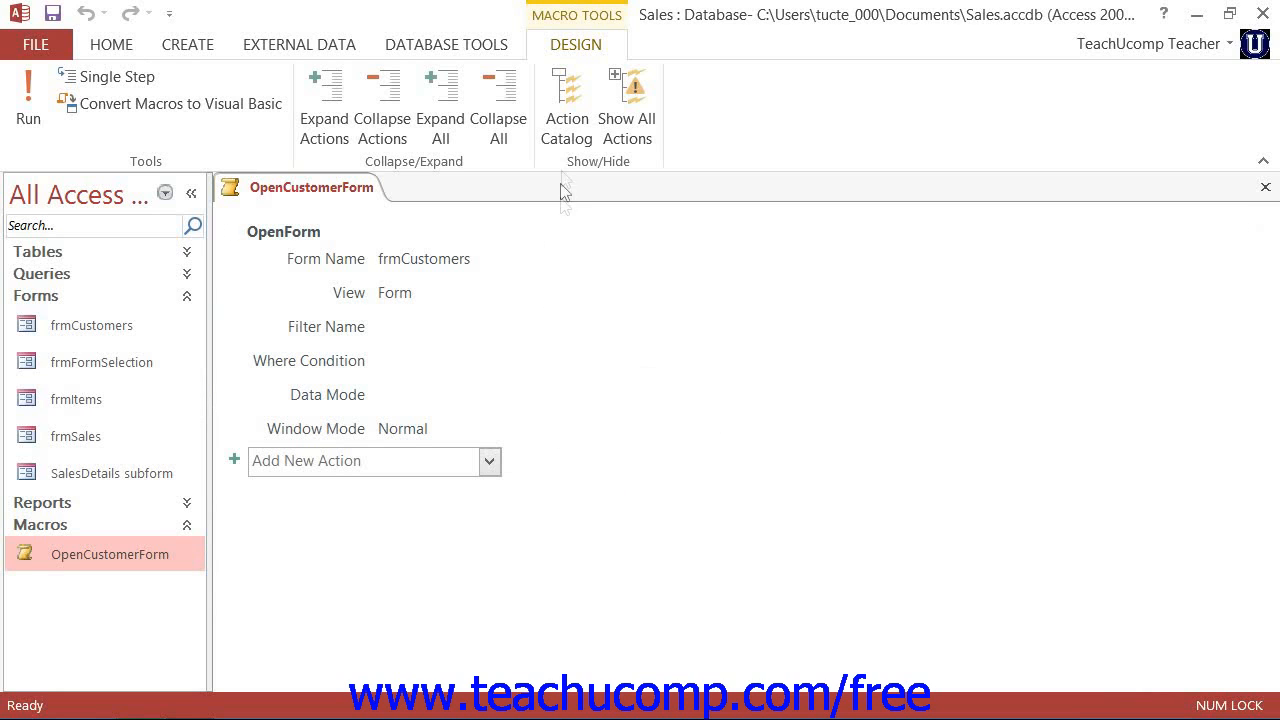
{"action": "left_click", "coordinate": [566, 105]}
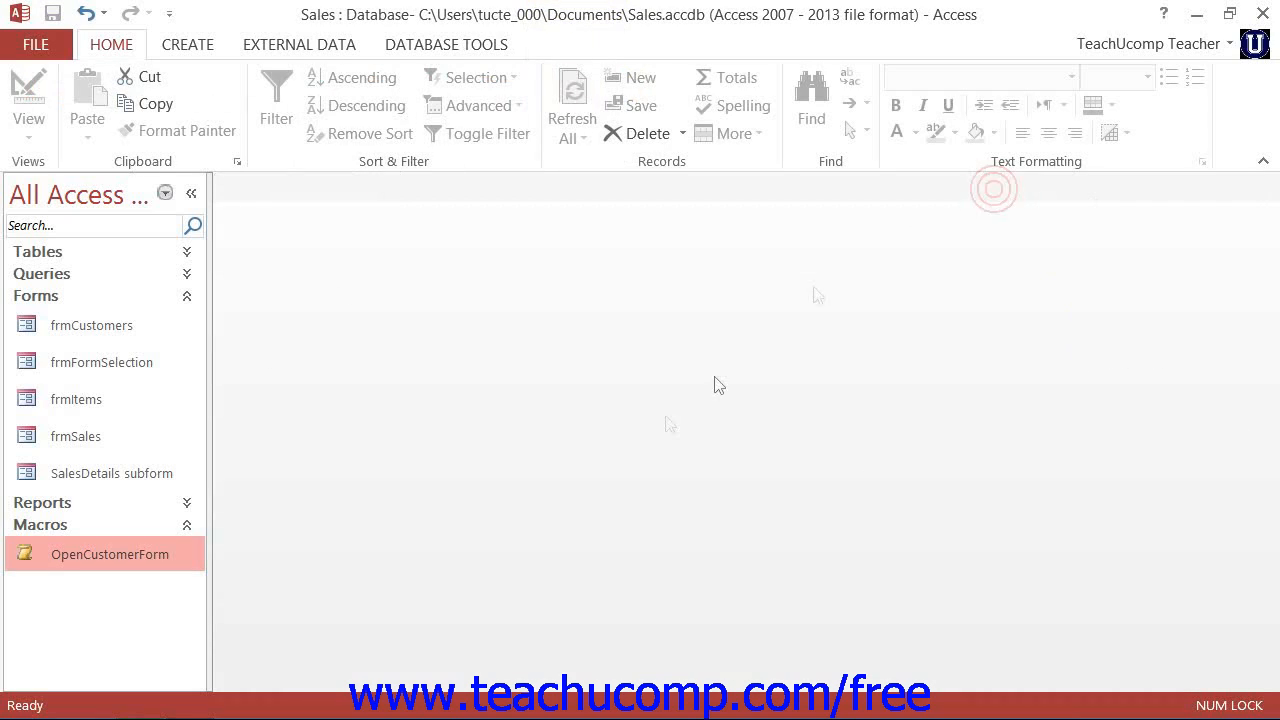
{"action": "mouse_move", "coordinate": [642, 423]}
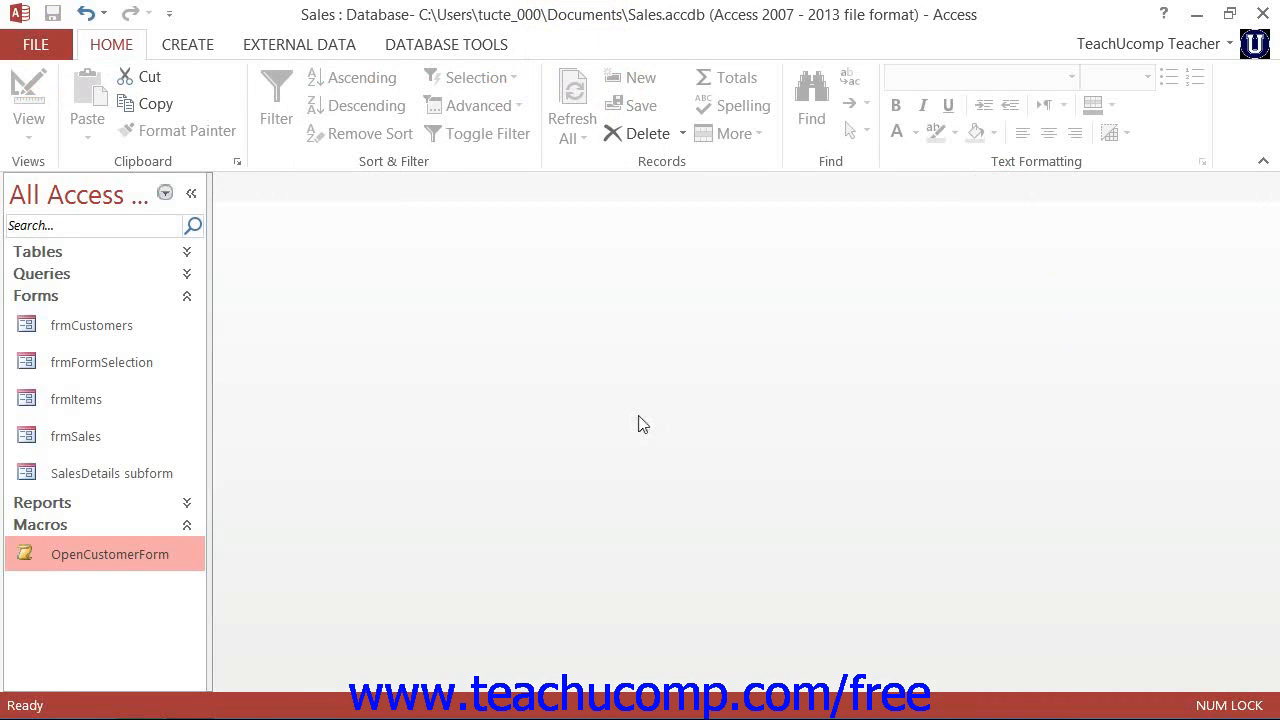